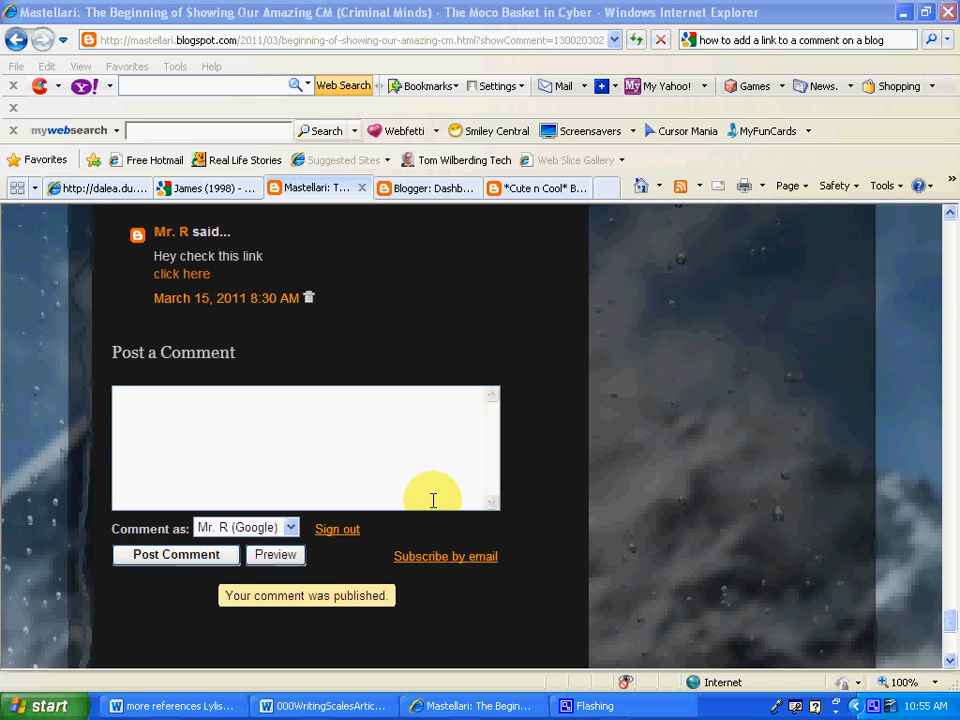
mouse_move(420, 486)
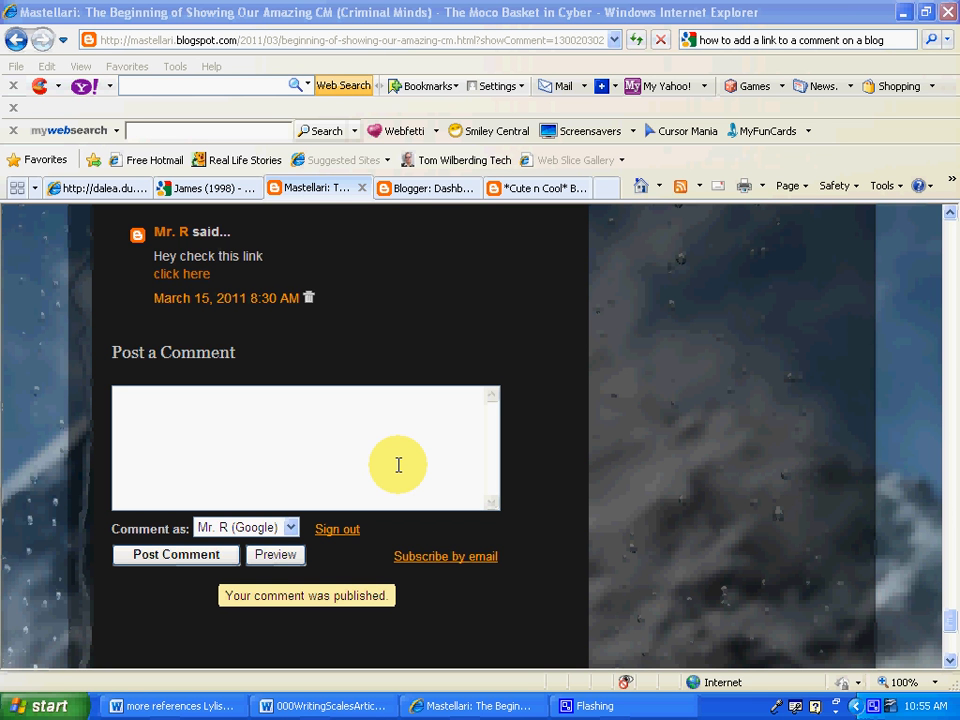
mouse_move(137, 415)
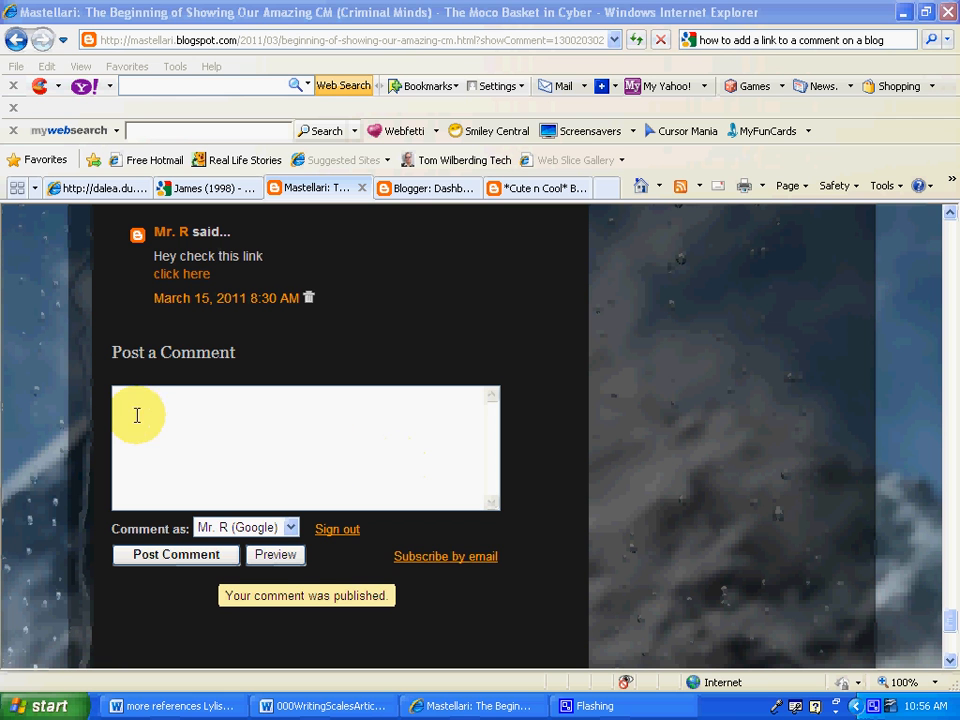
Step: Type 'Hey check this link' in the comment box, then '<a href="' on the next line
left_click(148, 404)
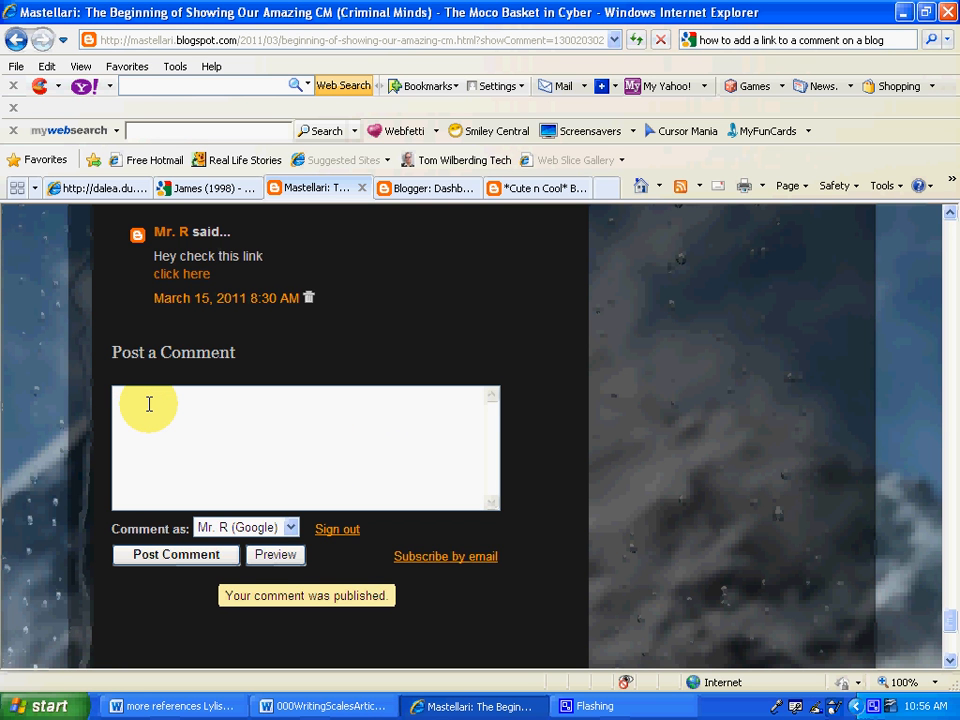
type("Hey")
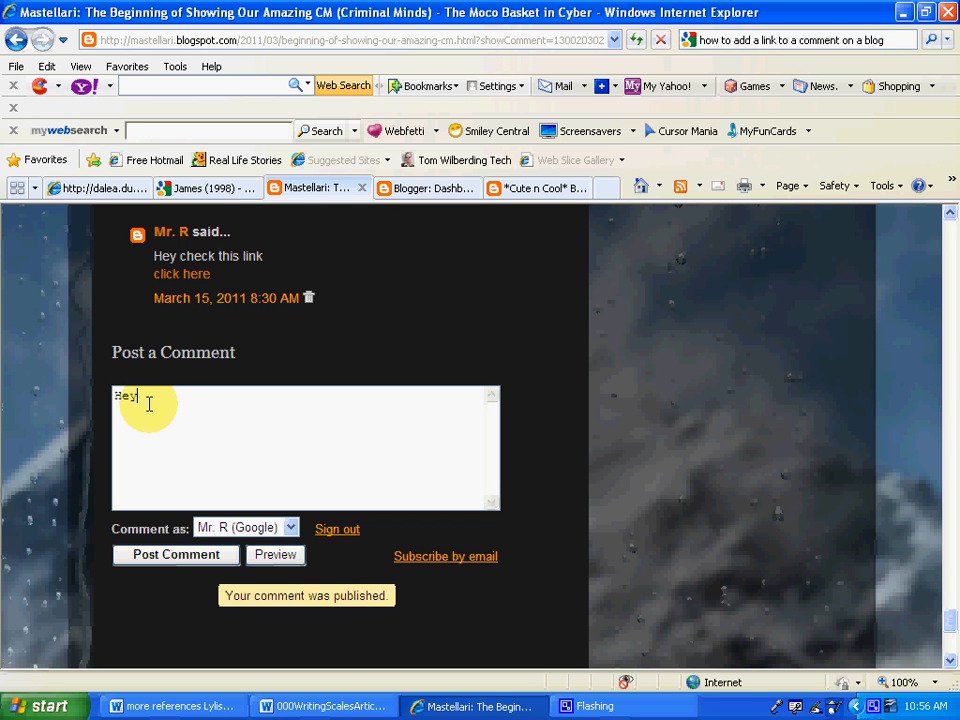
type("check this")
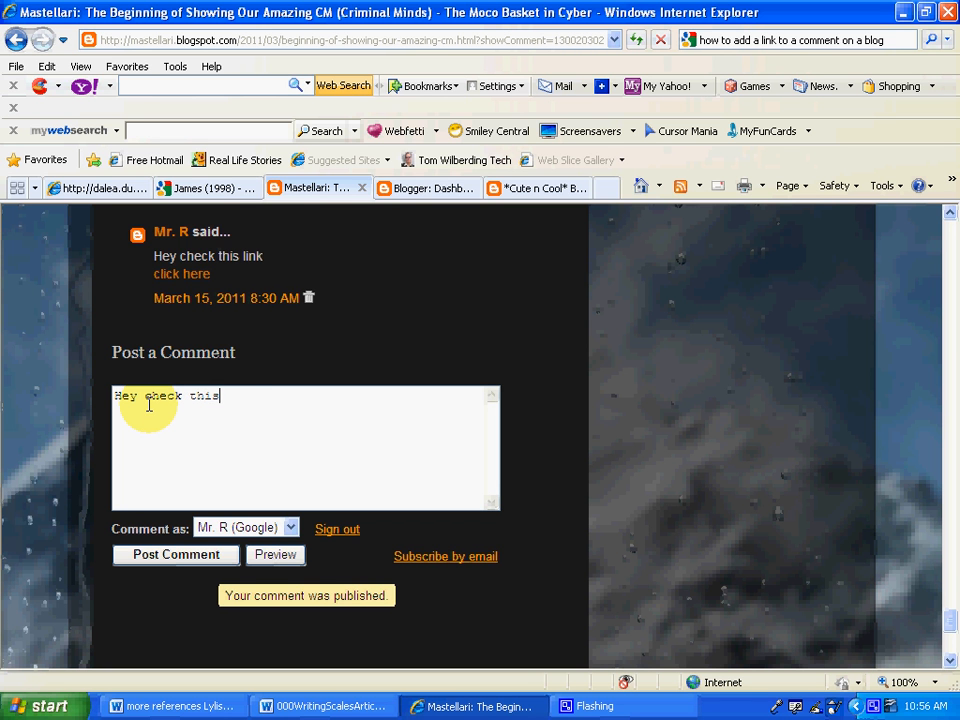
type("link")
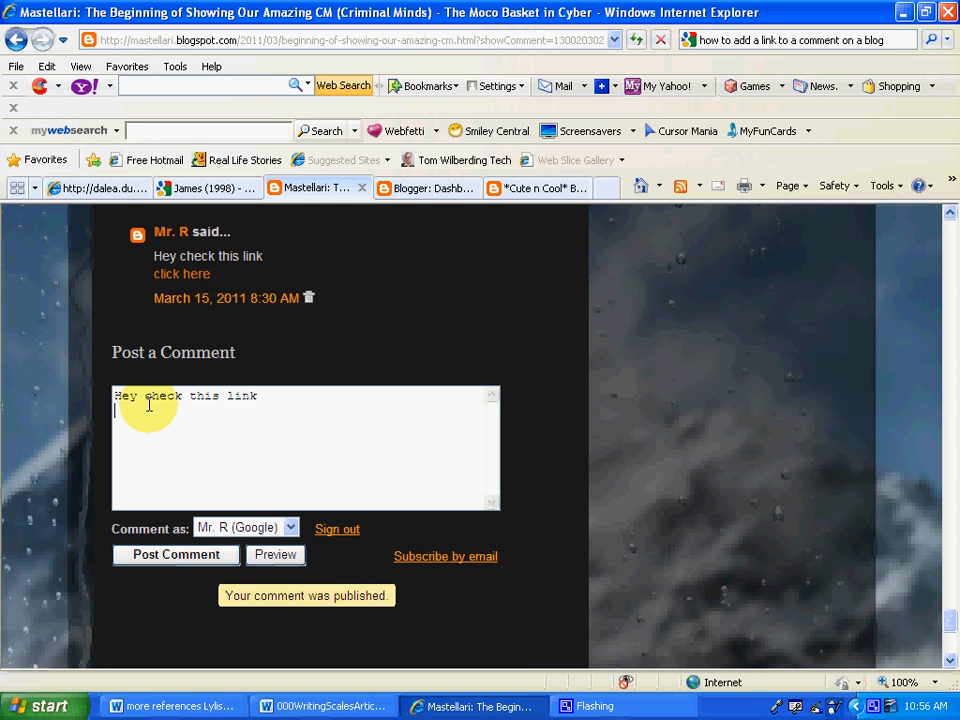
type("<a")
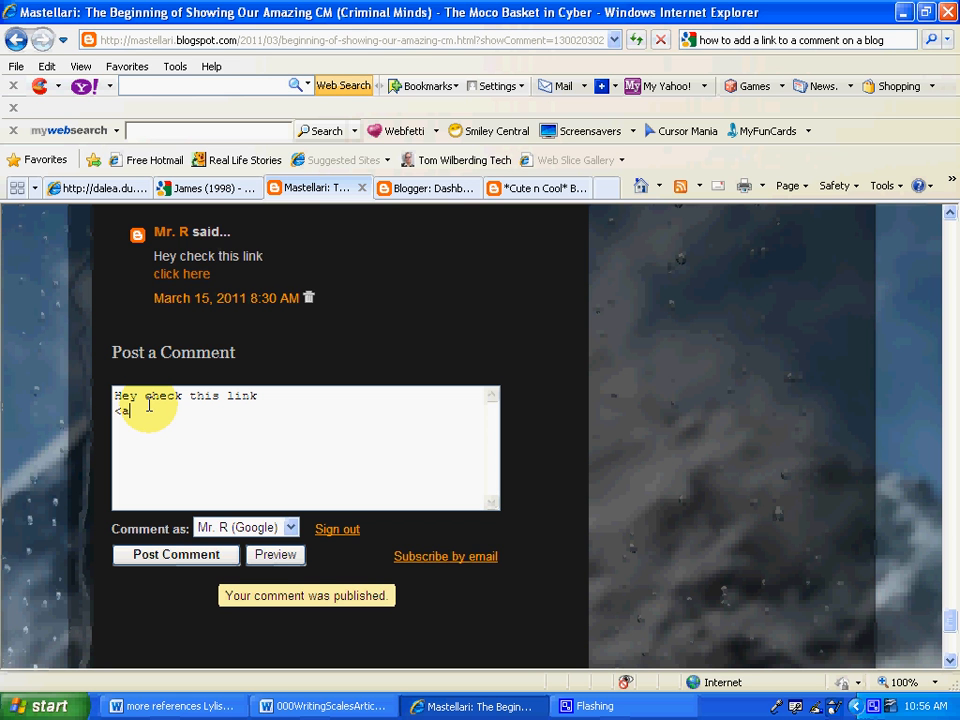
type("href")
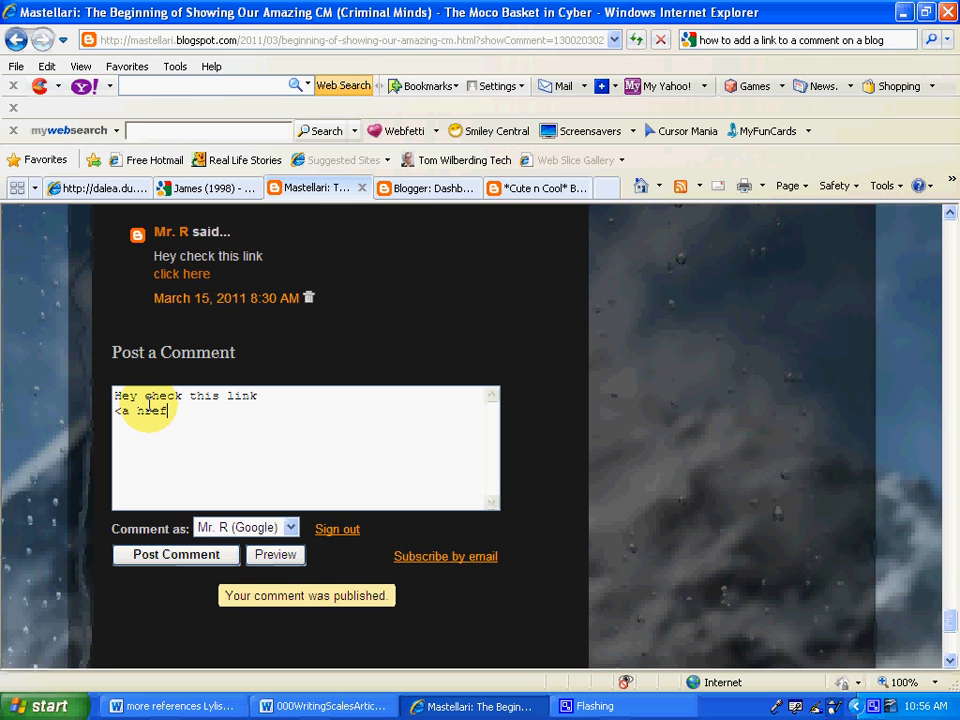
type("=\"")
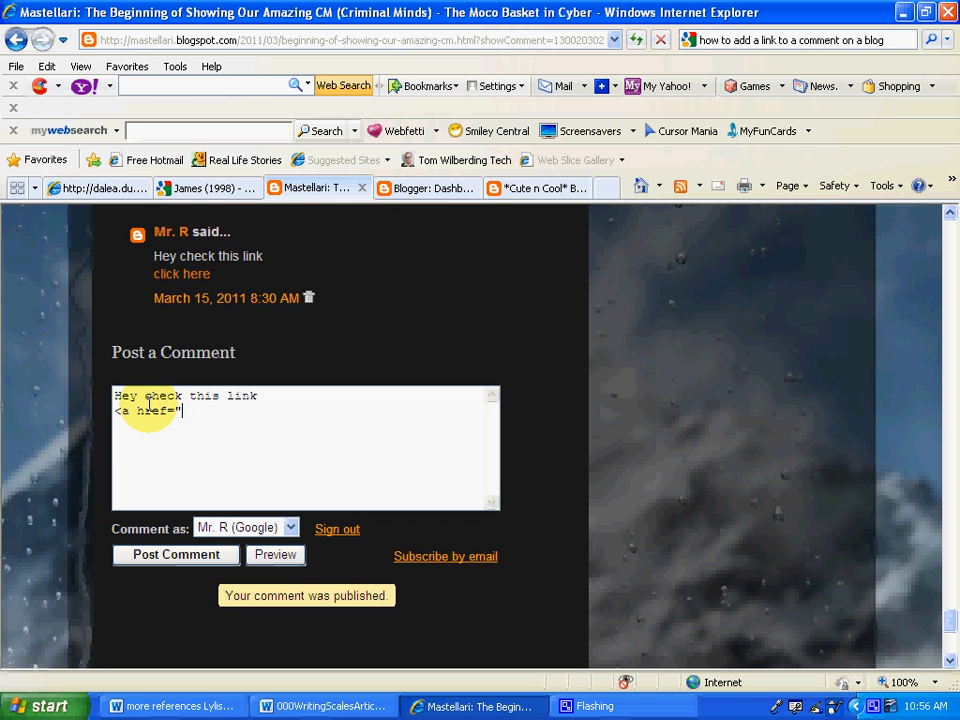
mouse_move(398, 360)
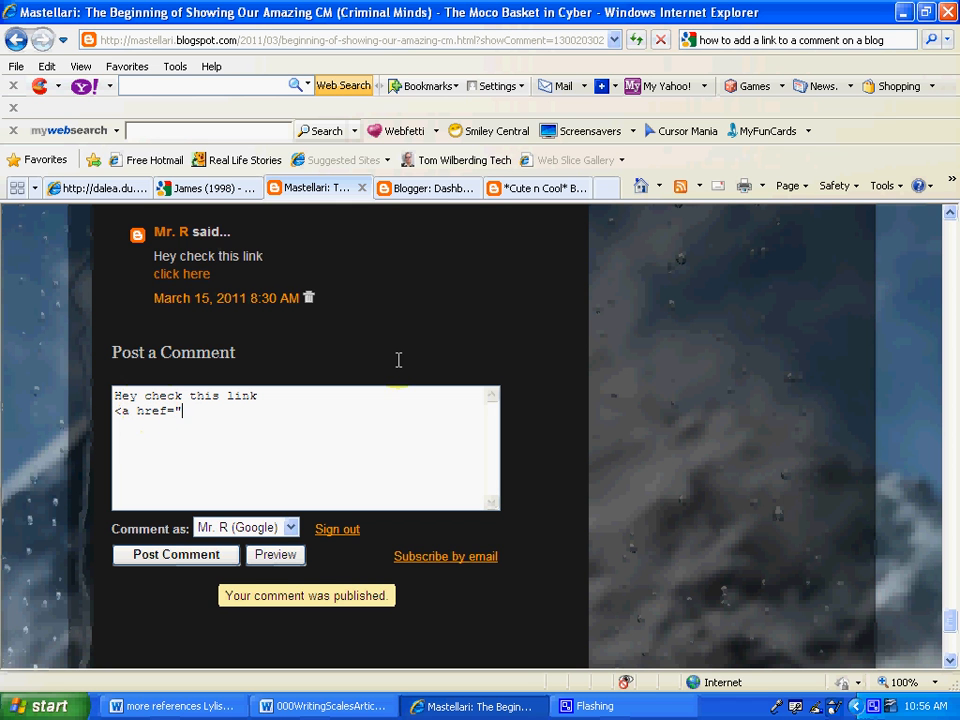
mouse_move(525, 192)
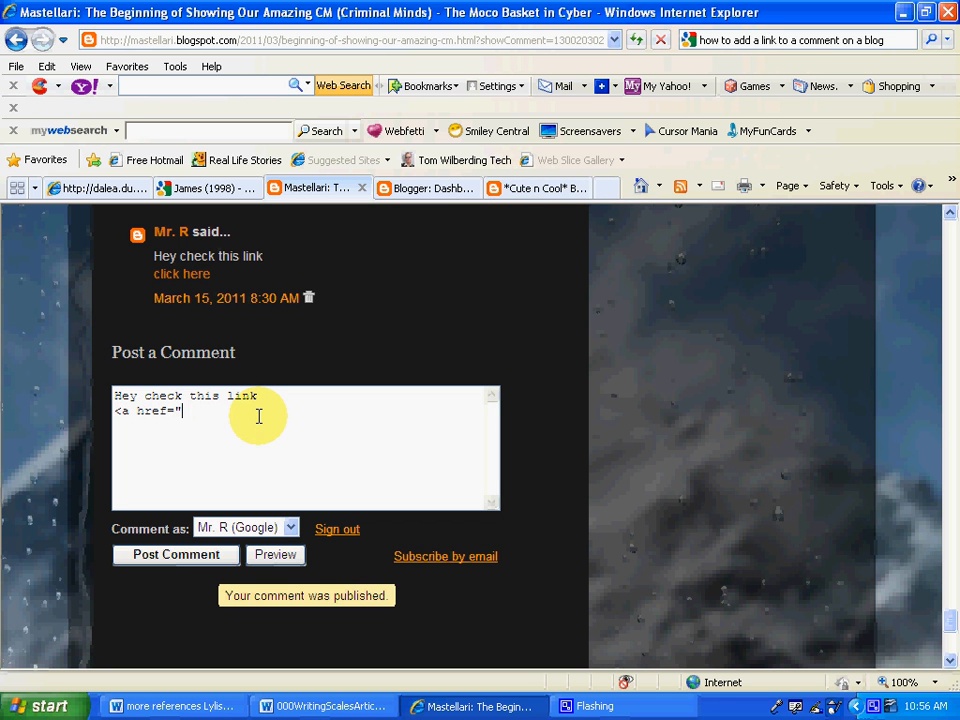
mouse_move(278, 421)
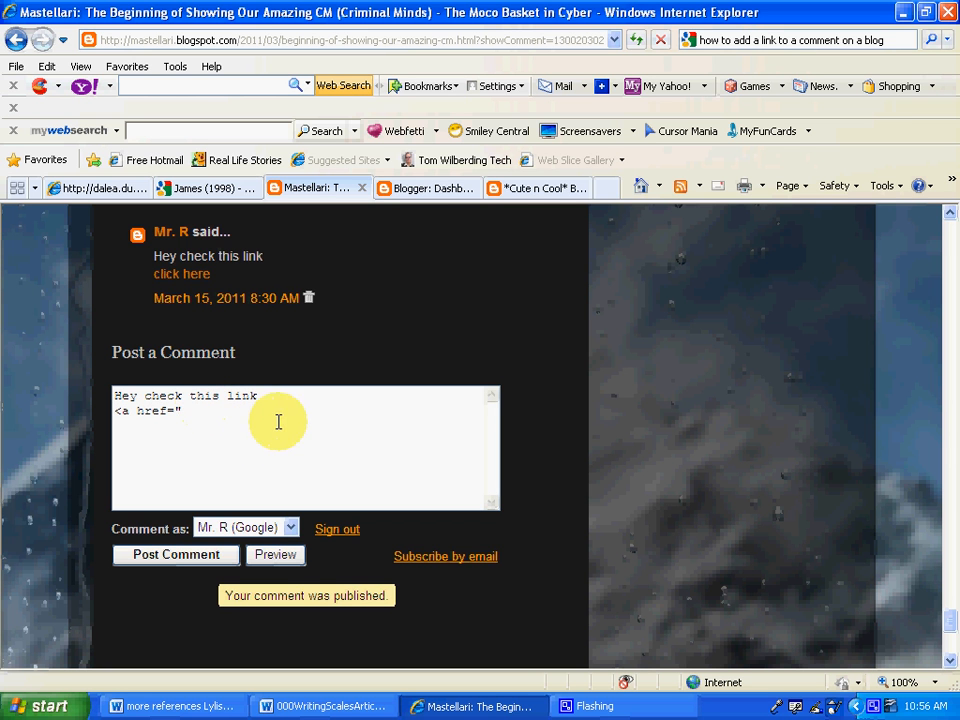
Step: Copy the tutorial page URL from the Cute n Cool tab and return to the Mastellari tab
left_click(540, 188)
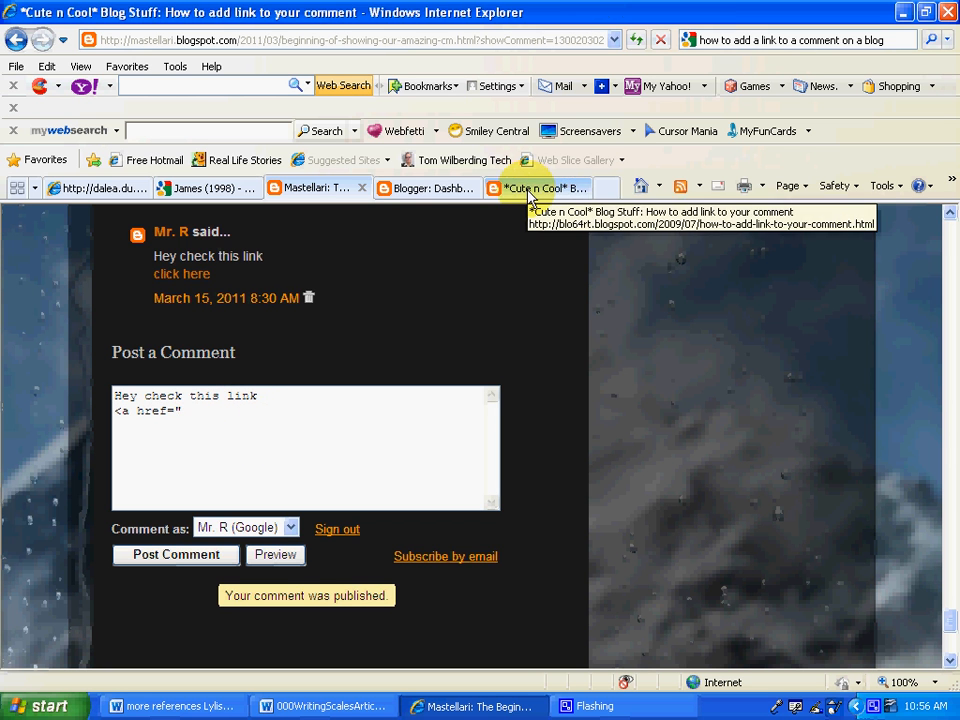
left_click(540, 188)
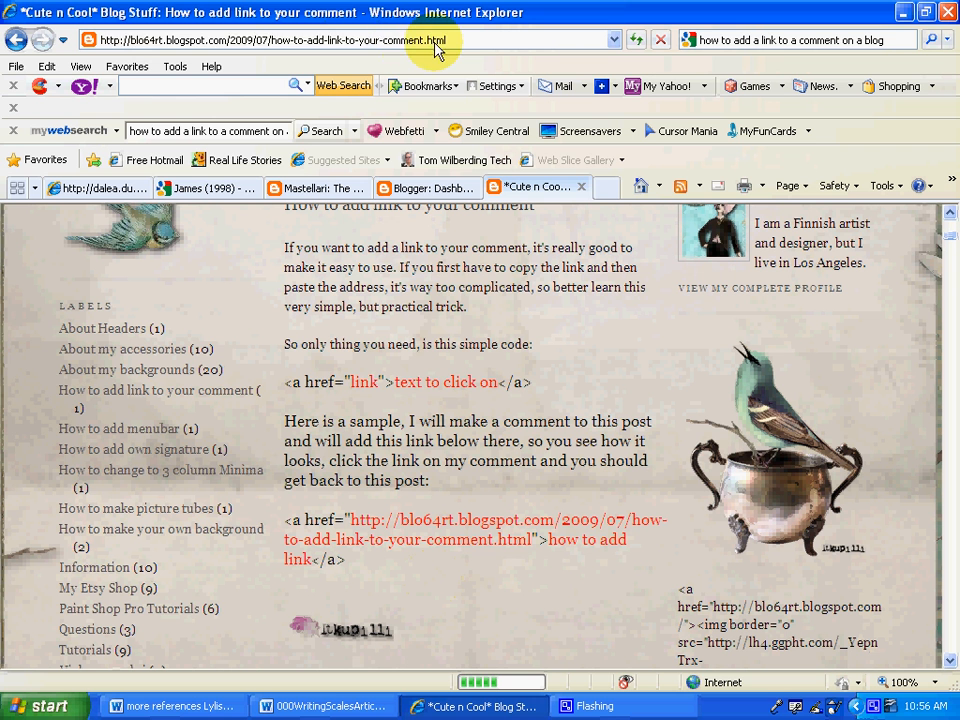
left_click(280, 40)
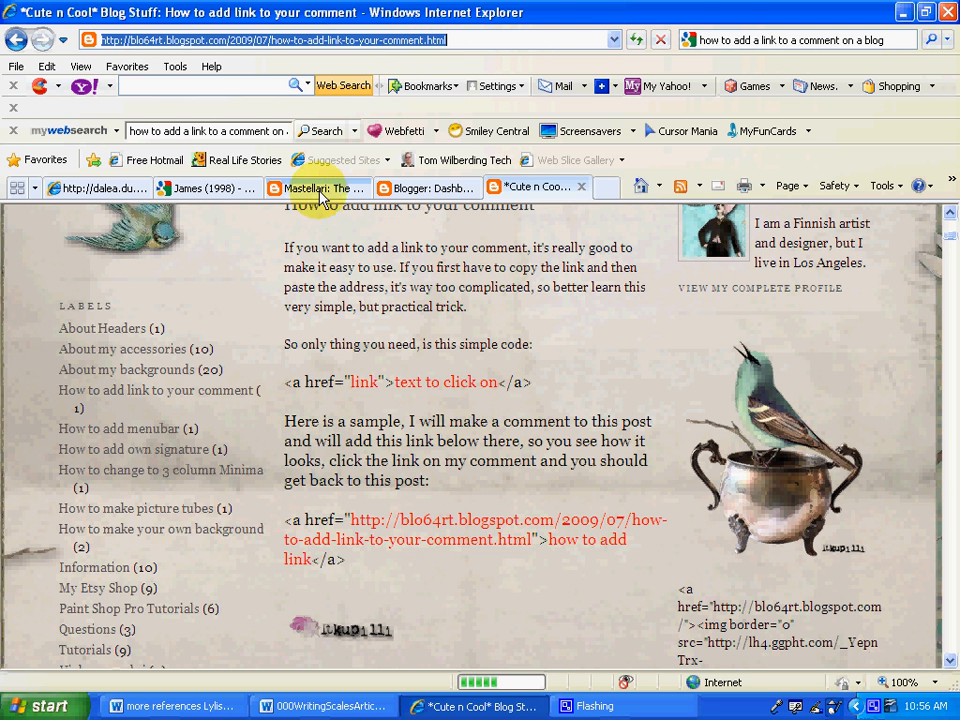
left_click(318, 187)
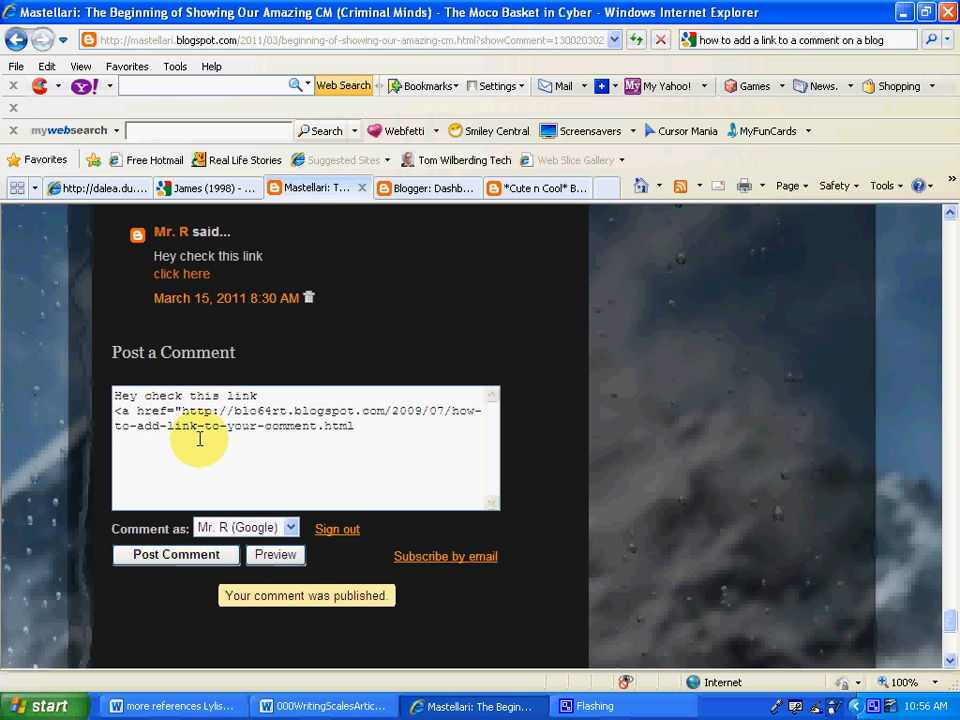
Step: Close the href and type '>click here</a>' to complete the link tag
type("\"")
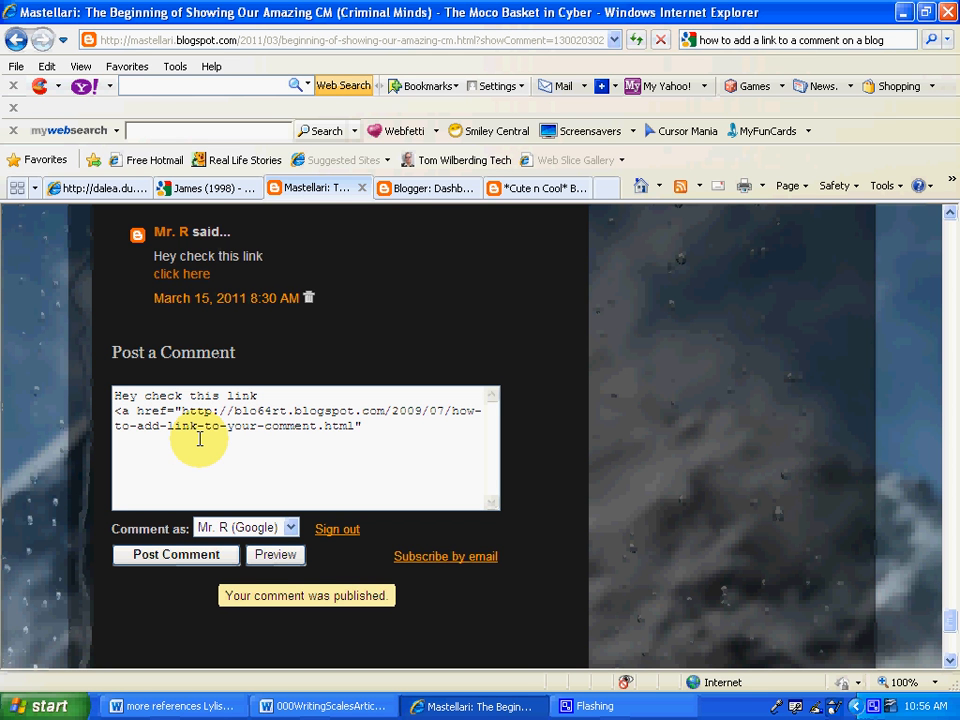
type(">")
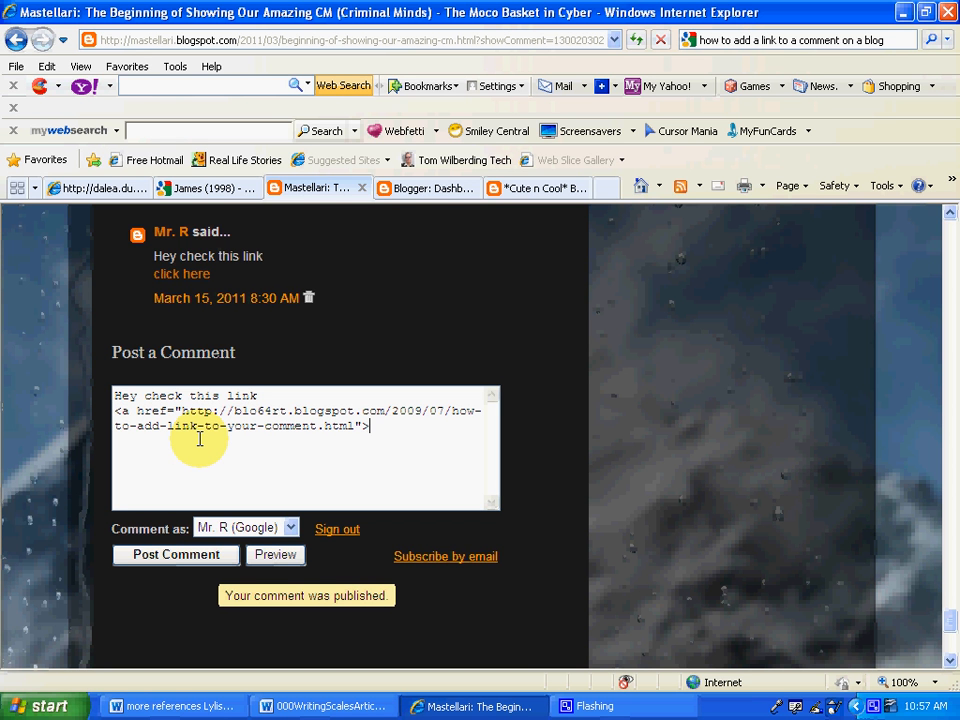
type("click h")
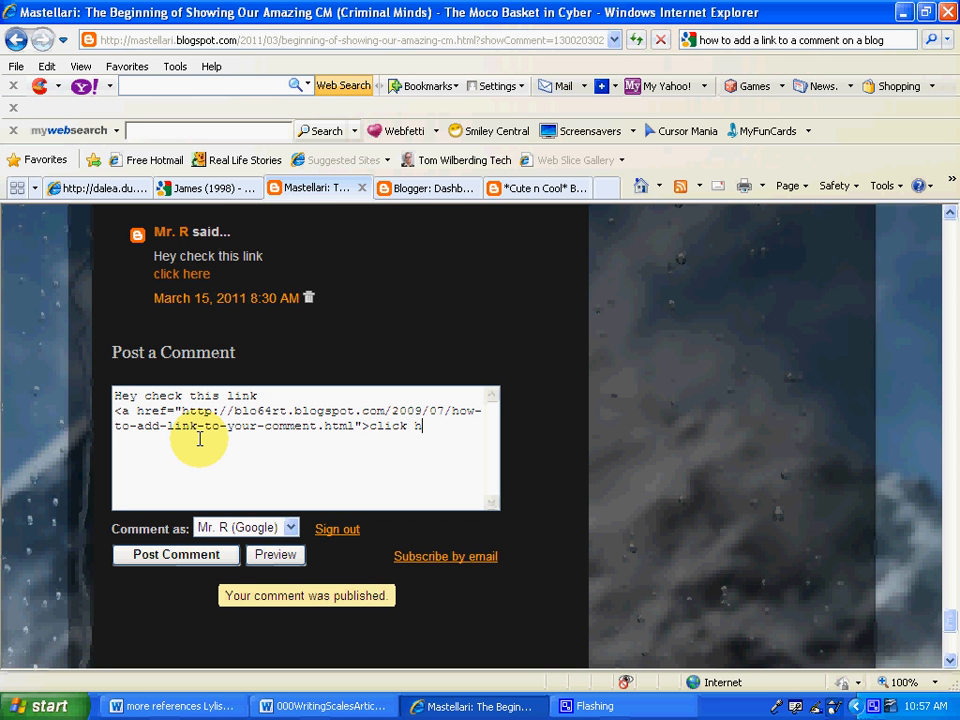
type("ere")
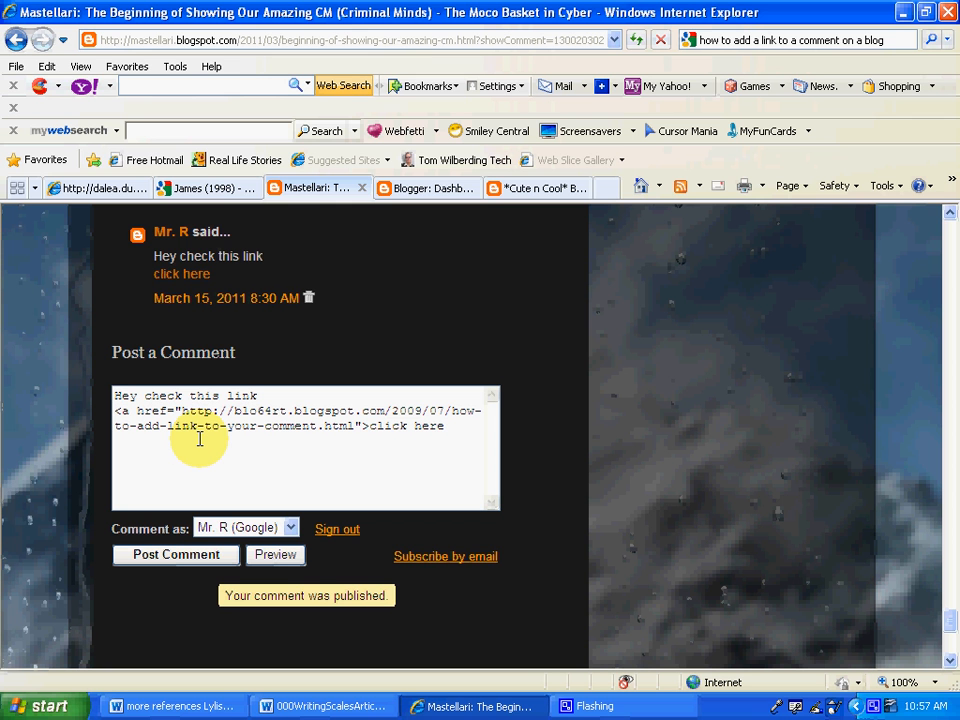
type("<")
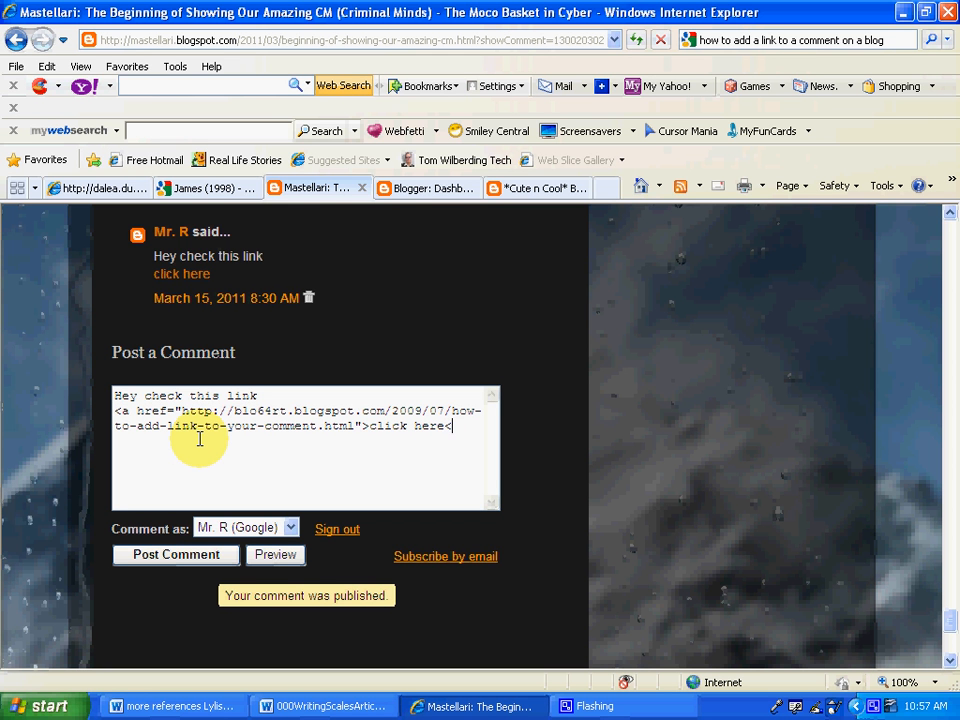
type("/")
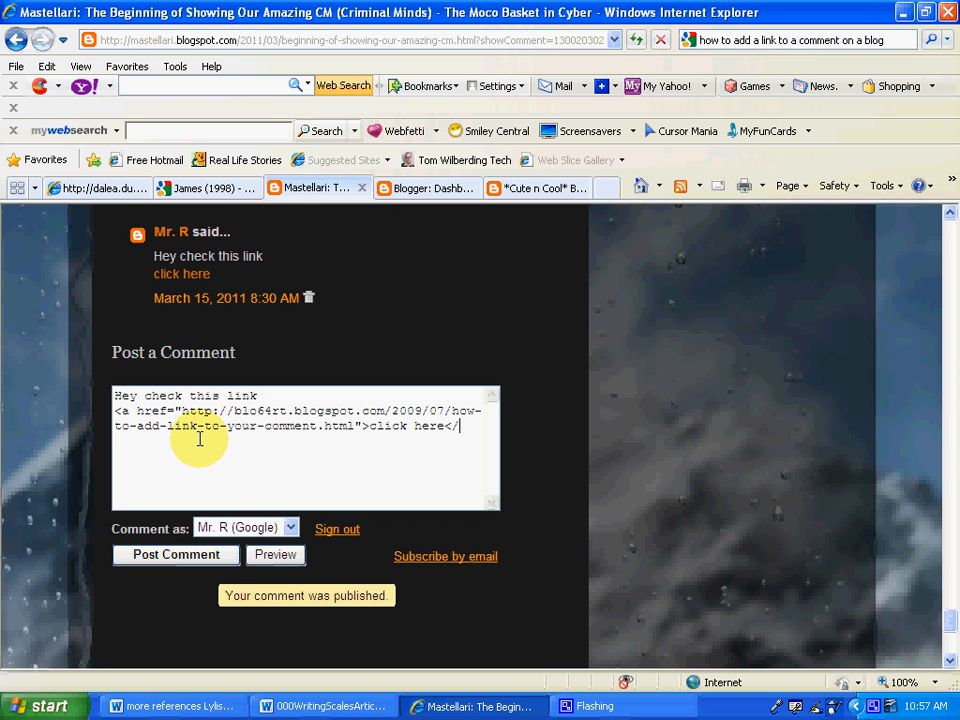
type("a>")
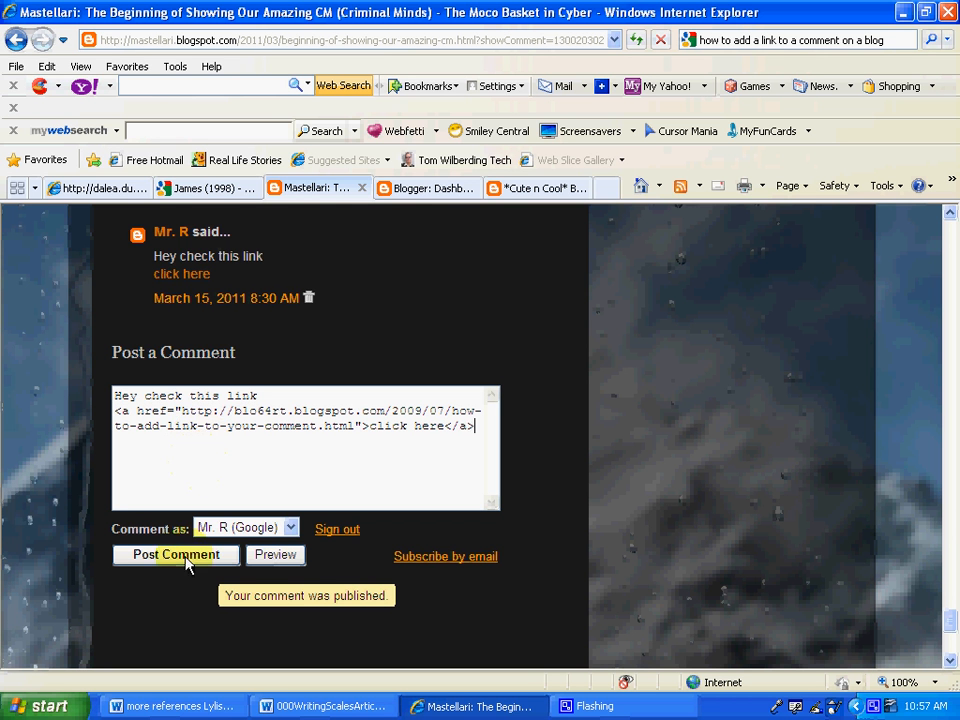
Step: Post the comment to preview it and enter the verification word 'ramodi'
left_click(175, 555)
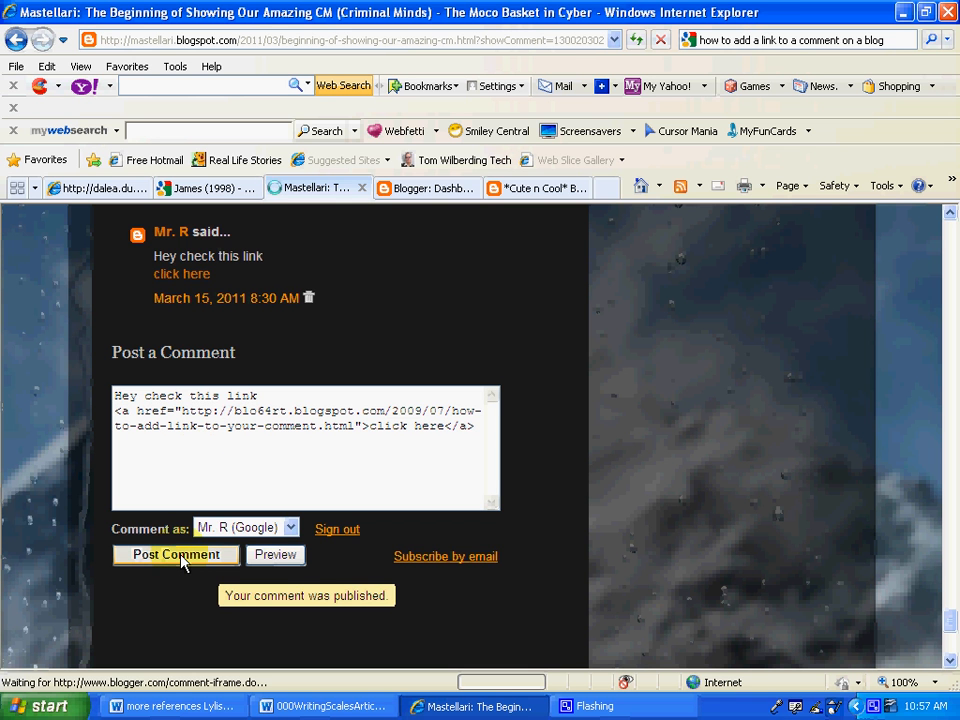
left_click(175, 555)
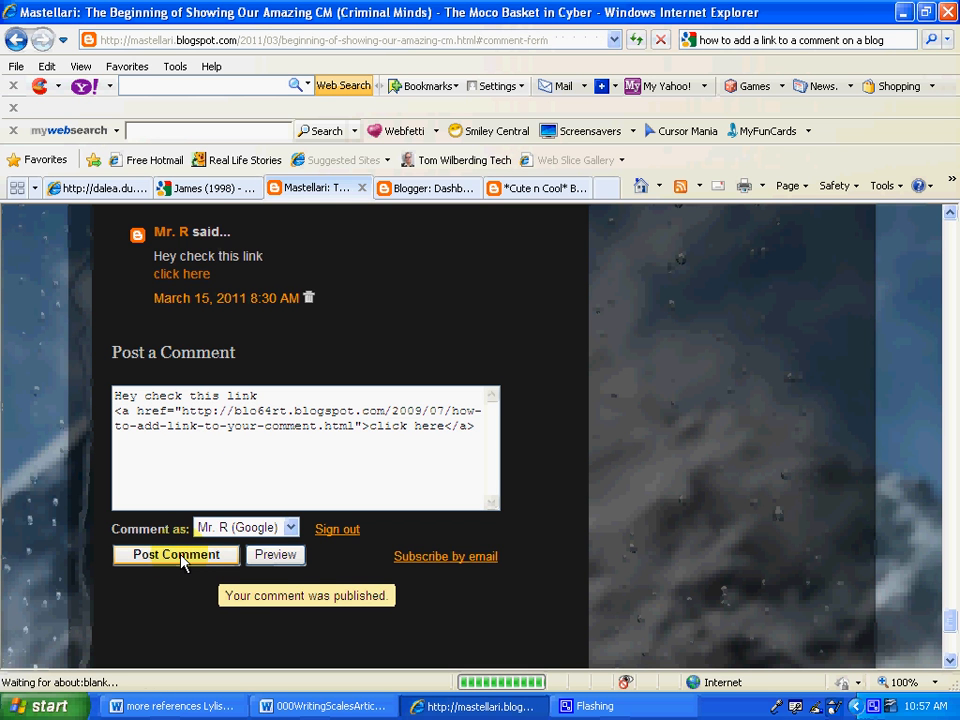
left_click(175, 555)
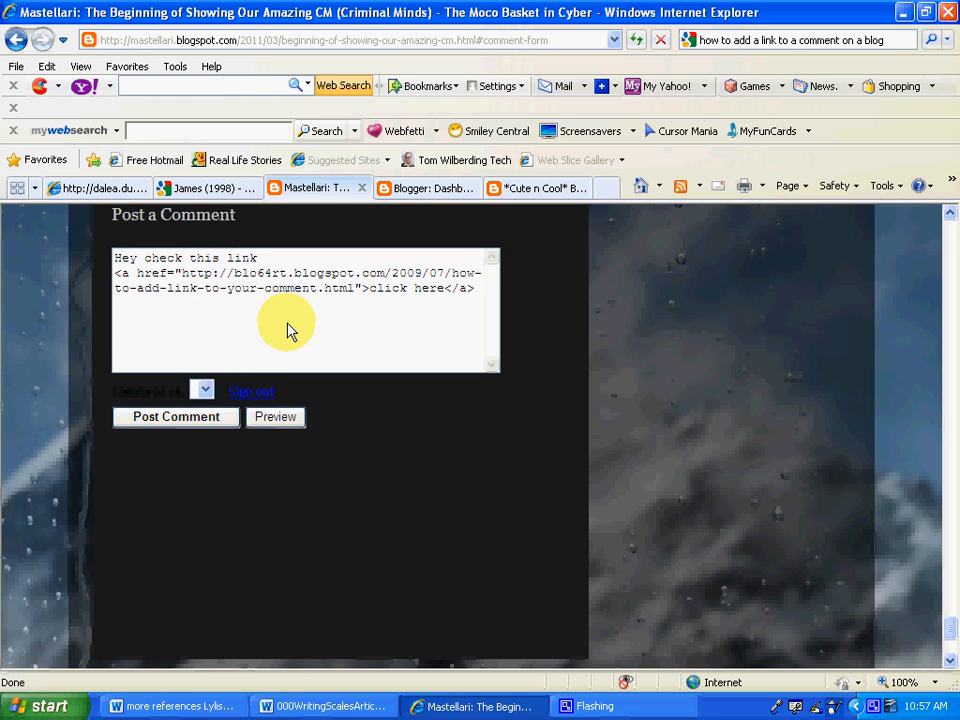
left_click(275, 417)
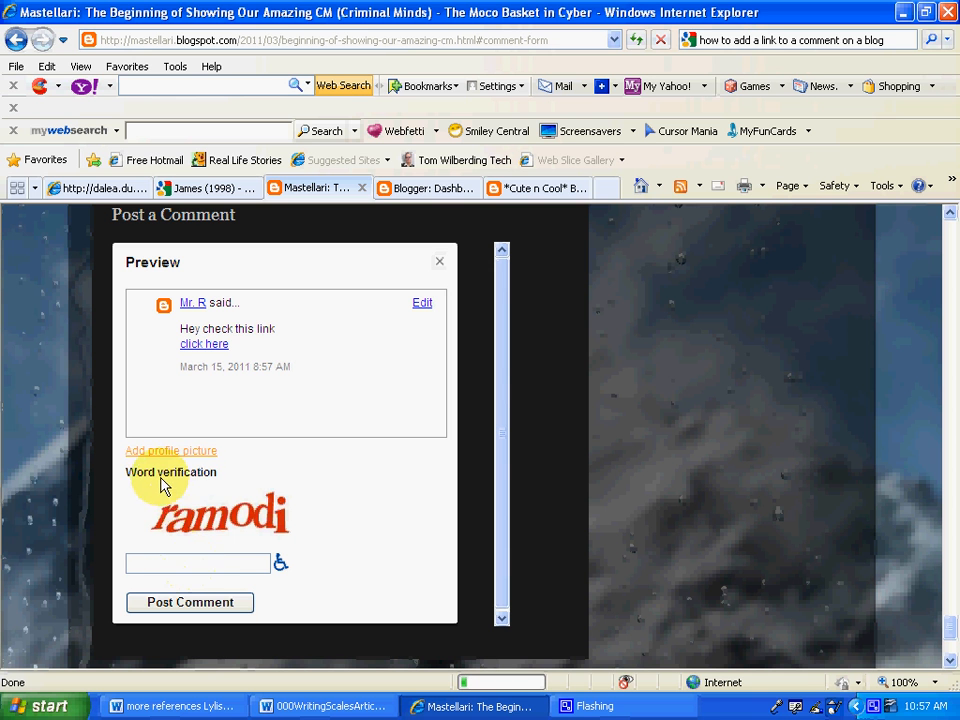
mouse_move(213, 535)
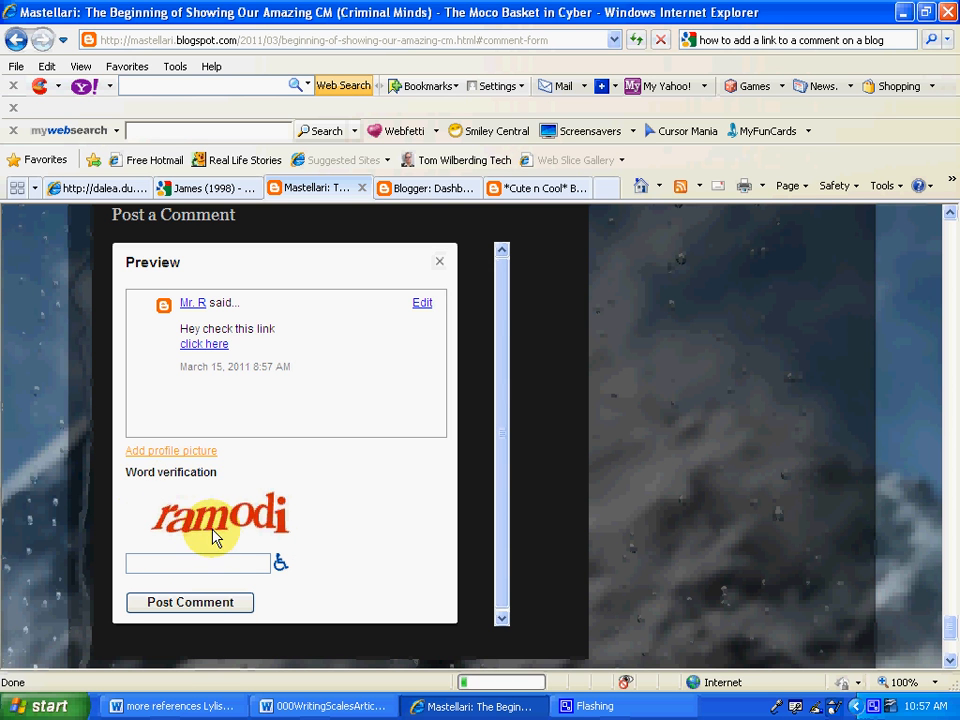
type("ra")
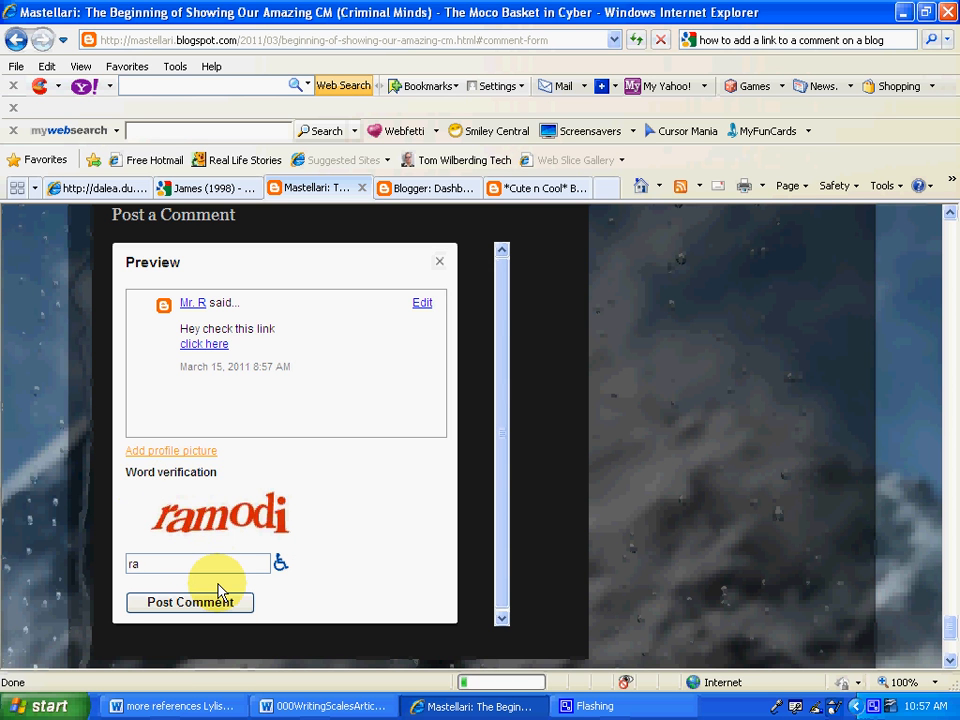
type("modi")
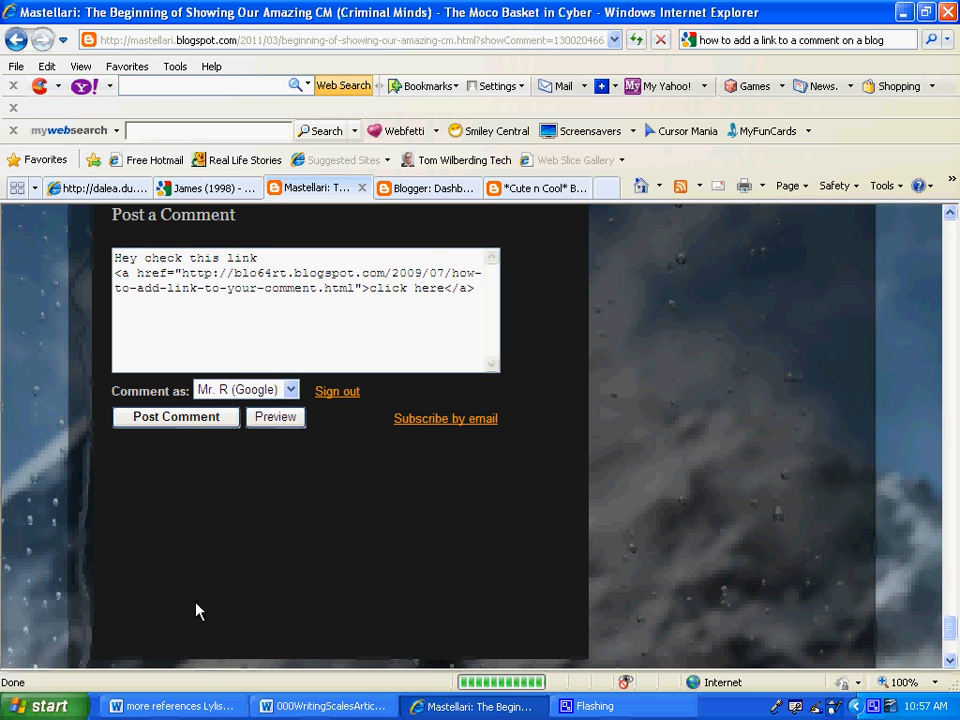
Step: Publish the comment, follow its 'click here' link, and scroll down the tutorial page
left_click(175, 416)
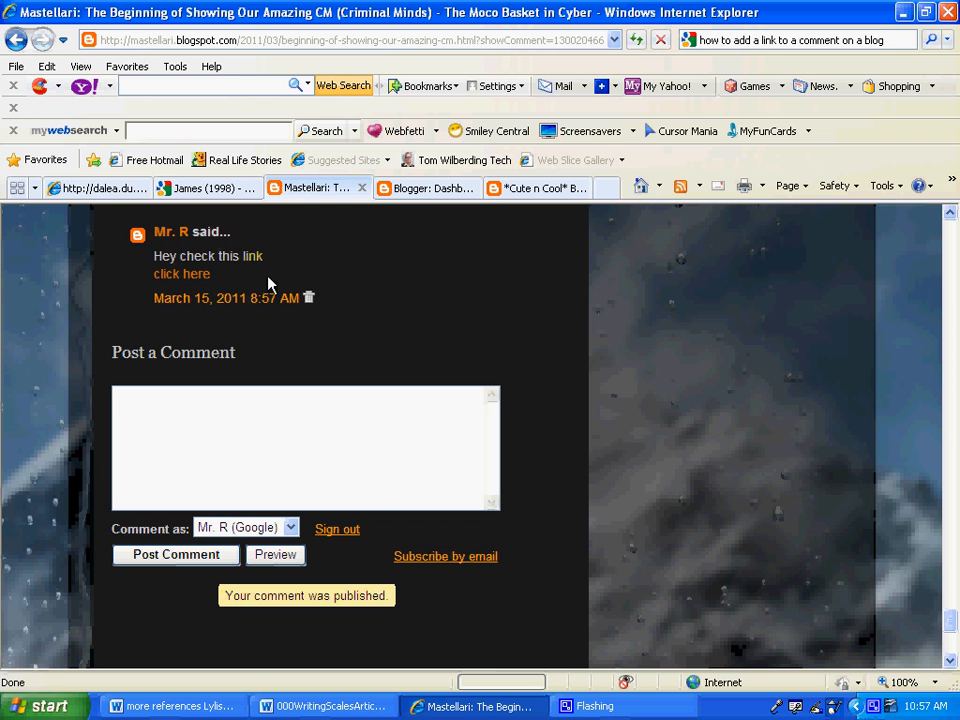
left_click(181, 273)
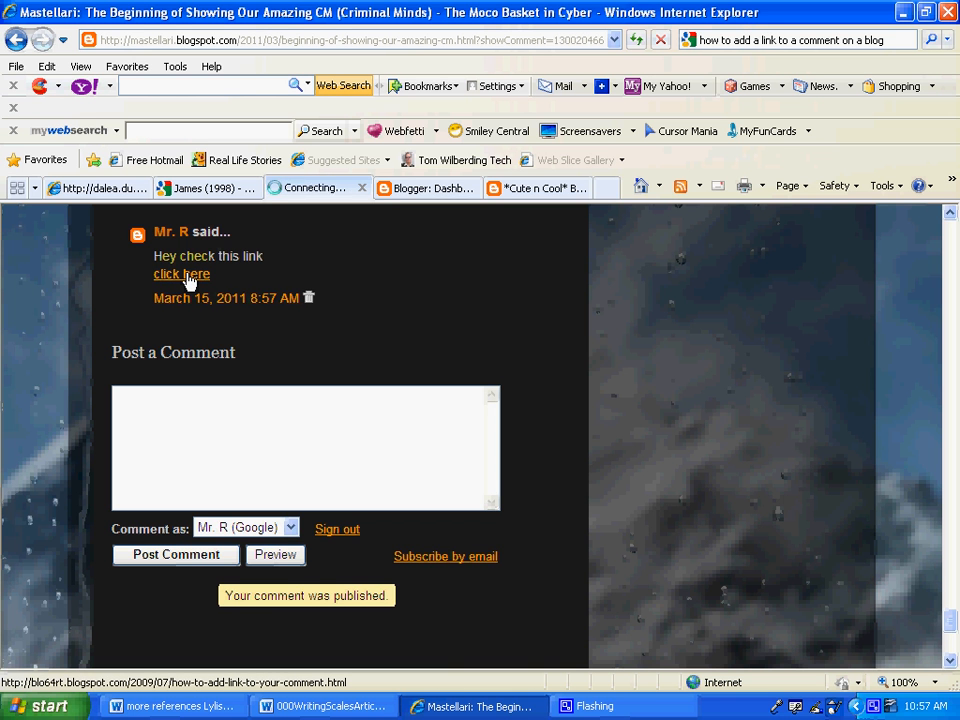
left_click(181, 274)
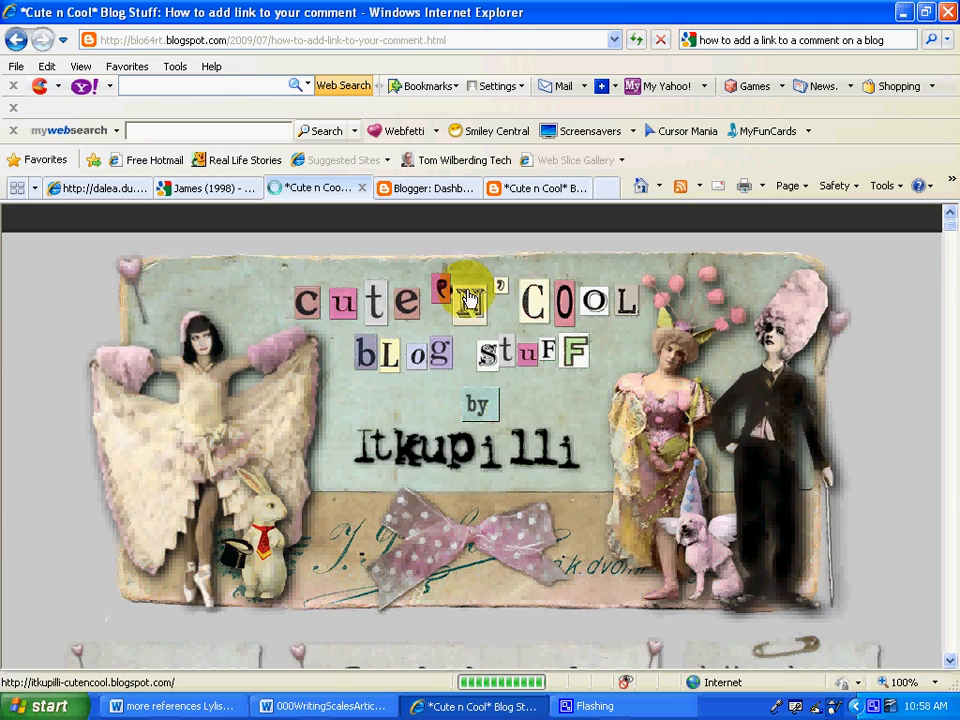
scroll("down", 3)
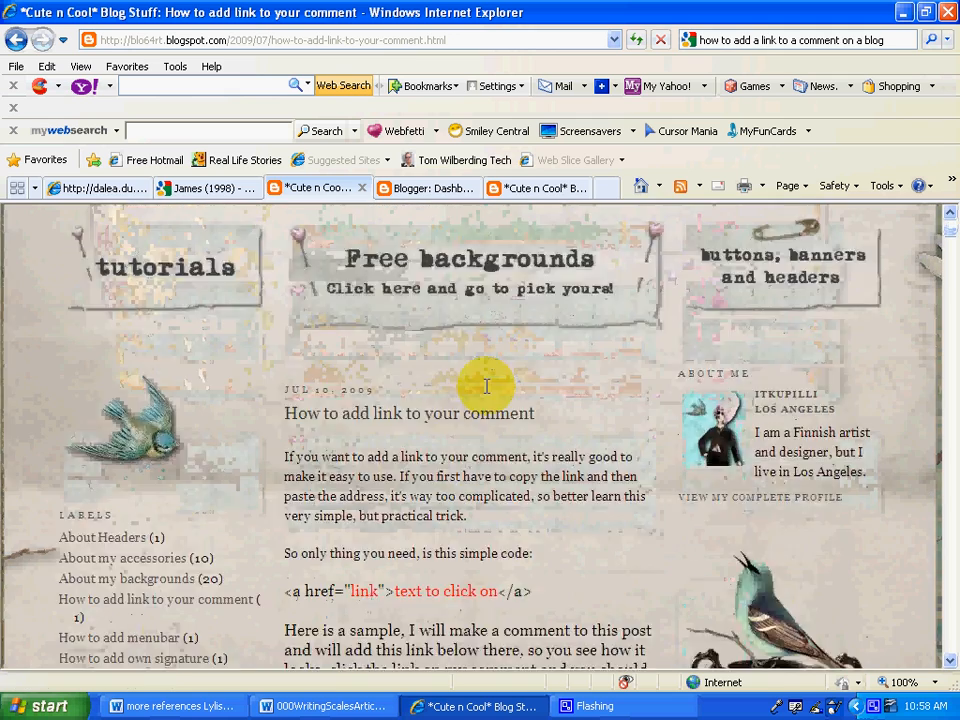
scroll("down", 3)
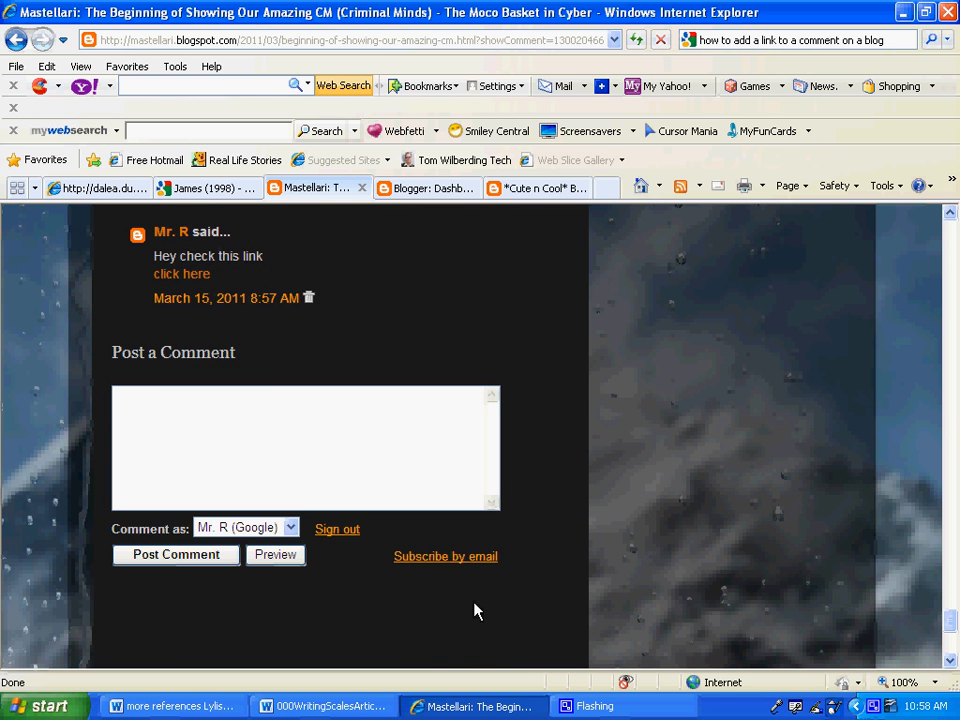
mouse_move(855, 697)
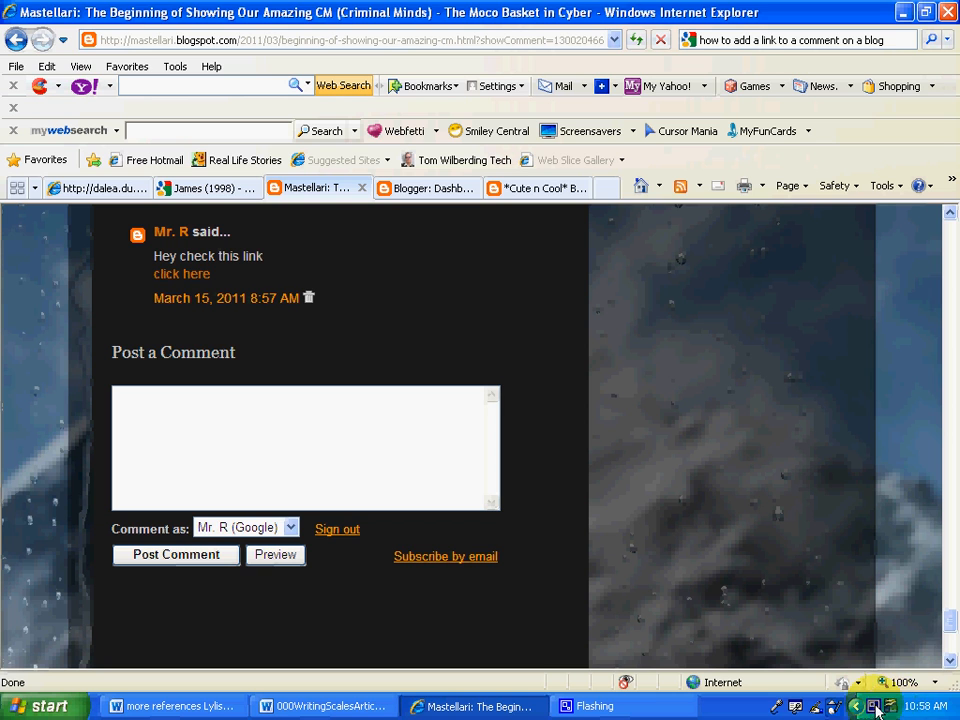